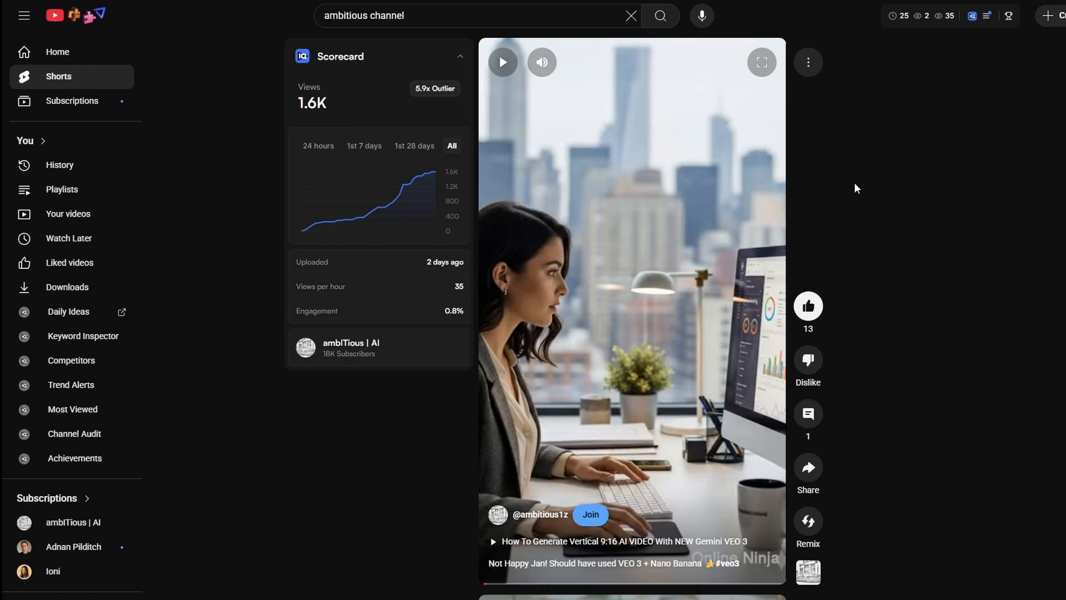
{"action": "mouse_move", "coordinate": [266, 106]}
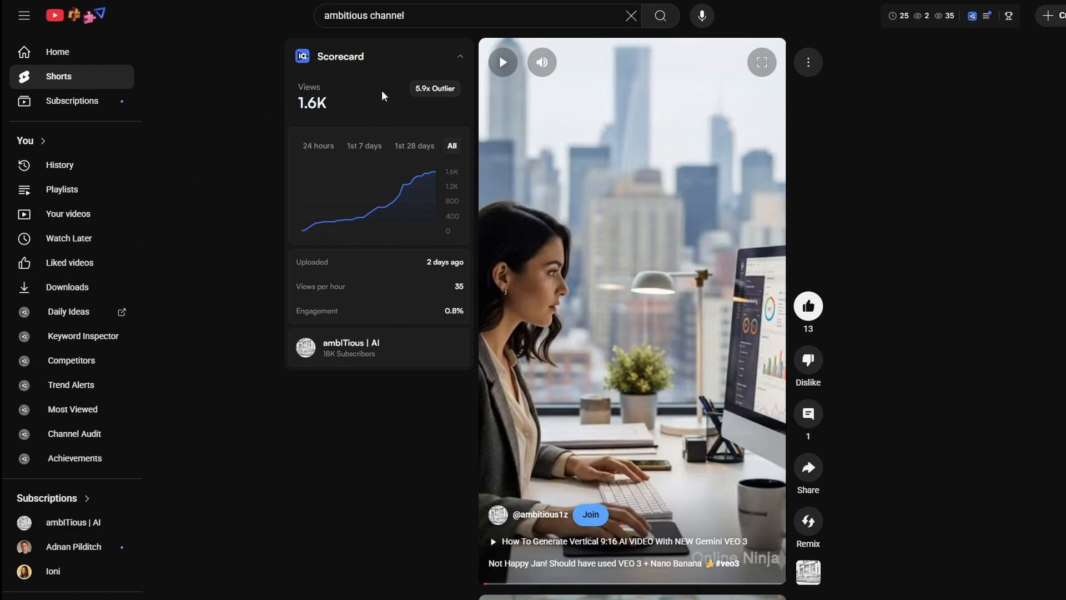
{"action": "mouse_move", "coordinate": [354, 453]}
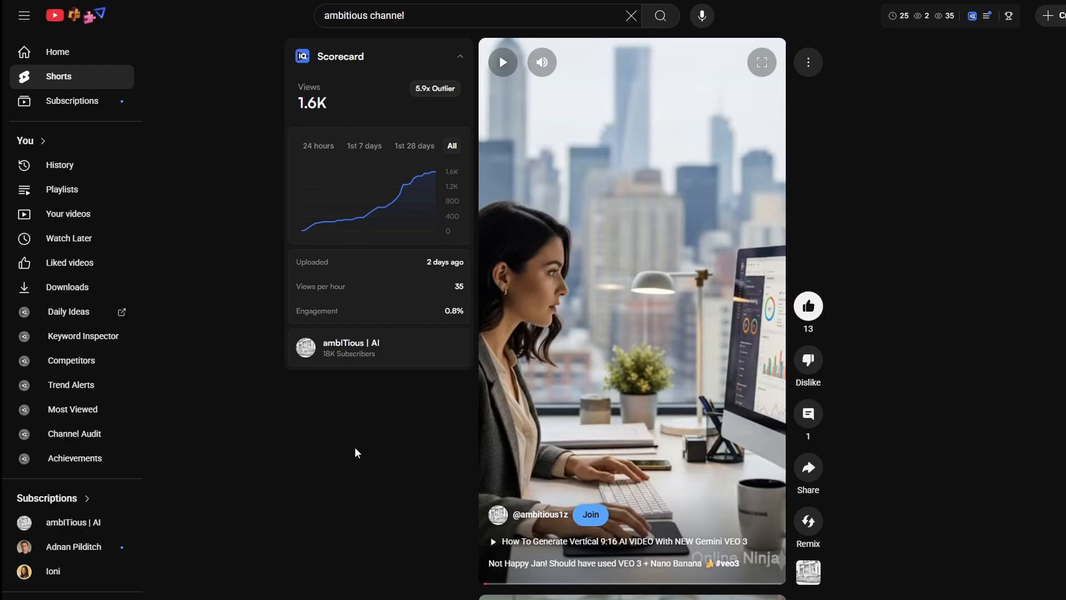
{"action": "mouse_move", "coordinate": [1035, 211]}
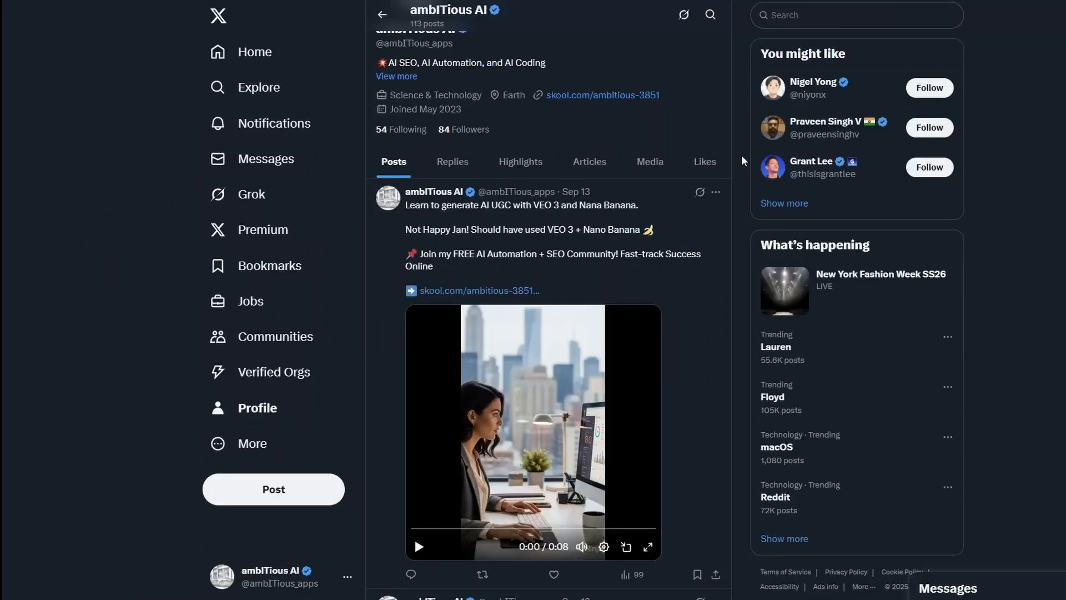
{"action": "mouse_move", "coordinate": [743, 209]}
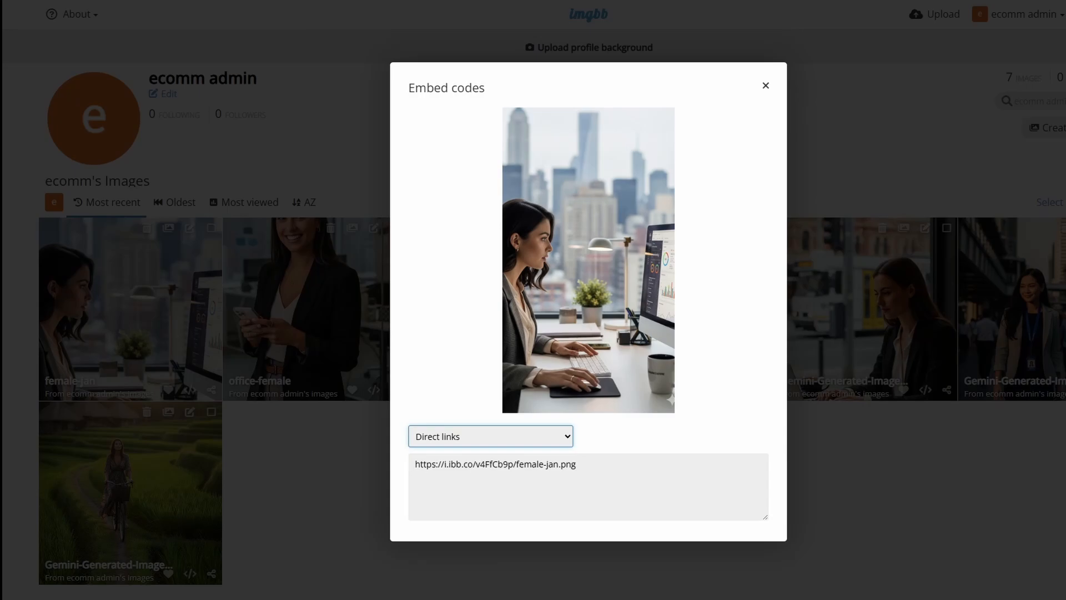
{"action": "mouse_move", "coordinate": [304, 162]}
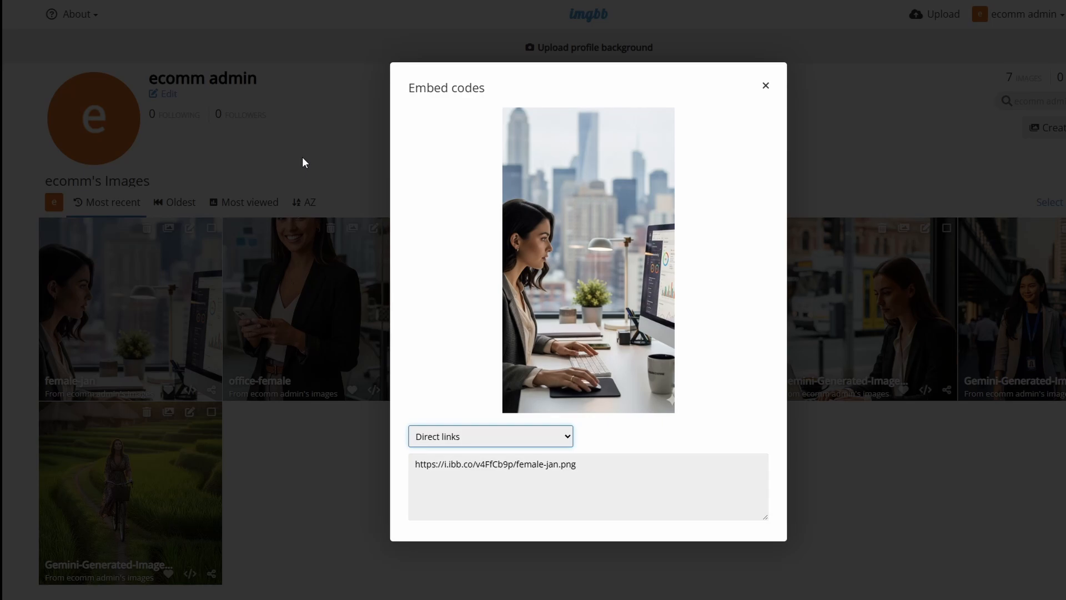
{"action": "mouse_move", "coordinate": [309, 162]}
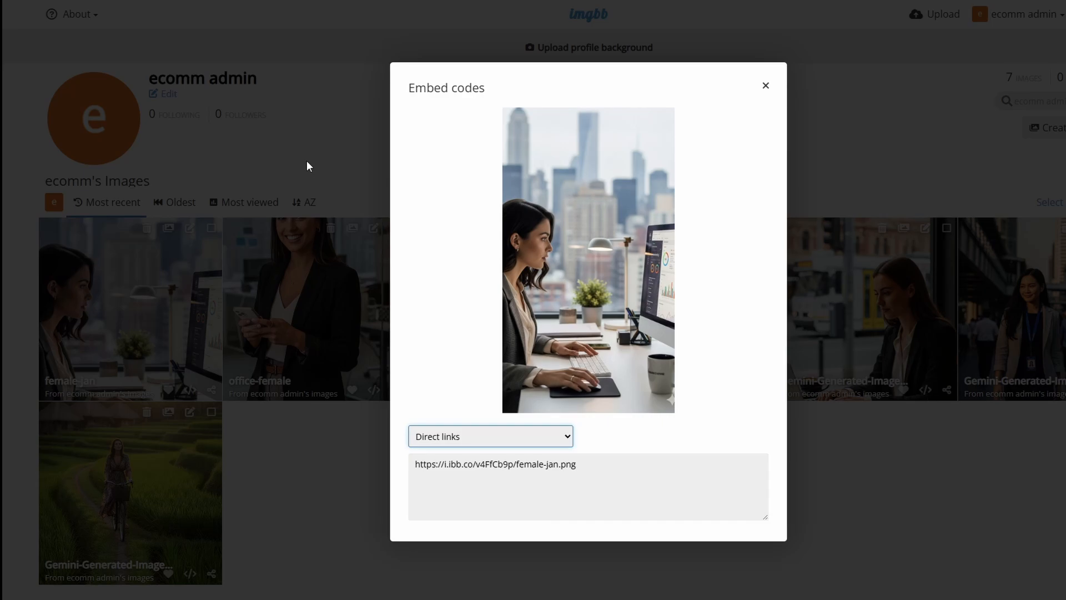
{"action": "mouse_move", "coordinate": [310, 166]}
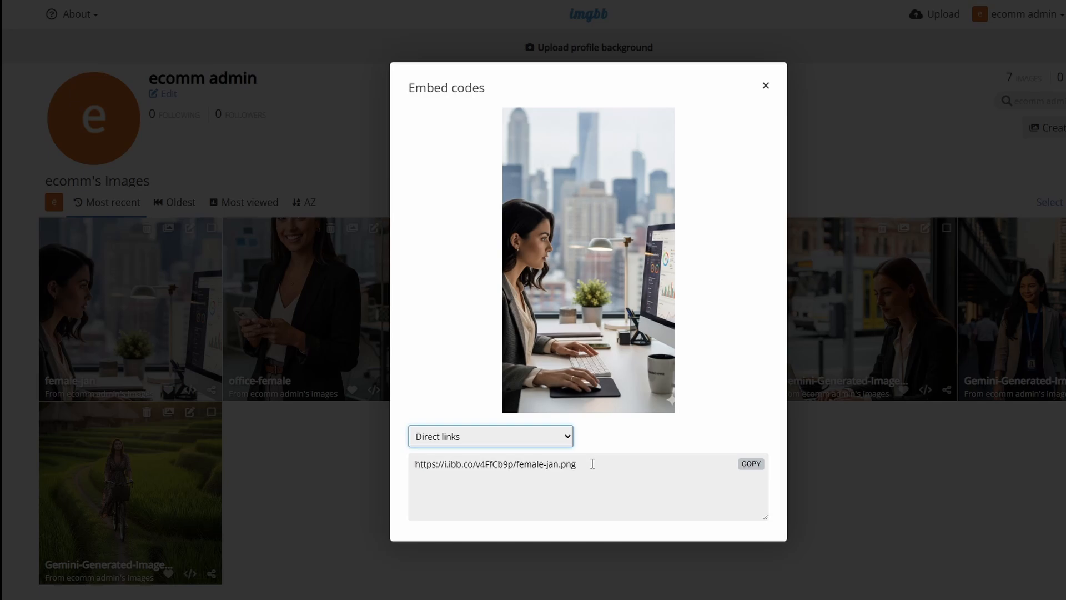
Copy the direct link to the female-jan.png image from the Embed codes dialog.
{"action": "left_click", "coordinate": [749, 463]}
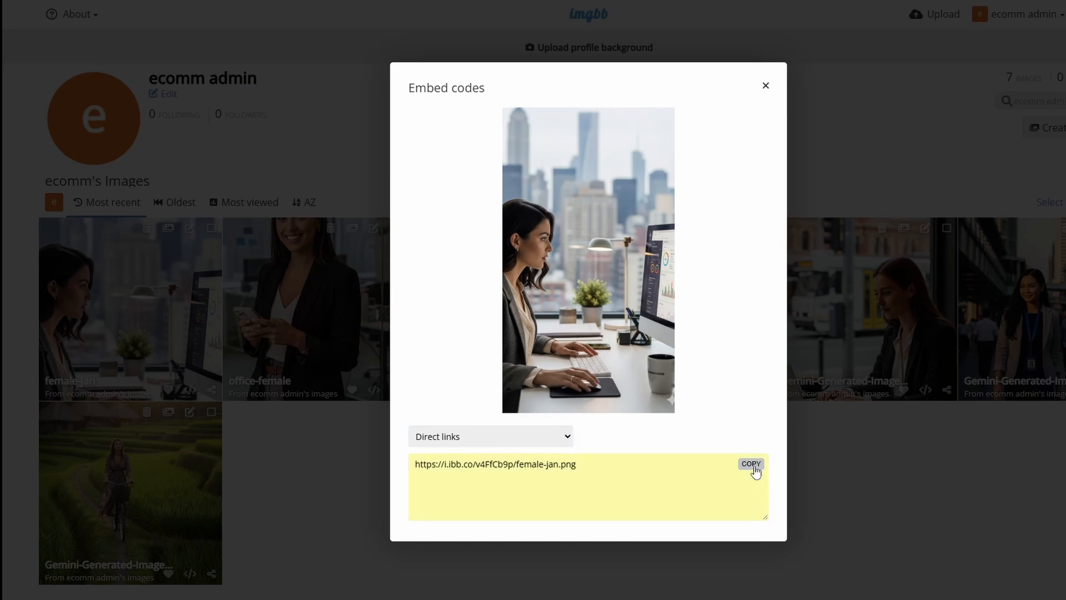
{"action": "left_click", "coordinate": [749, 468]}
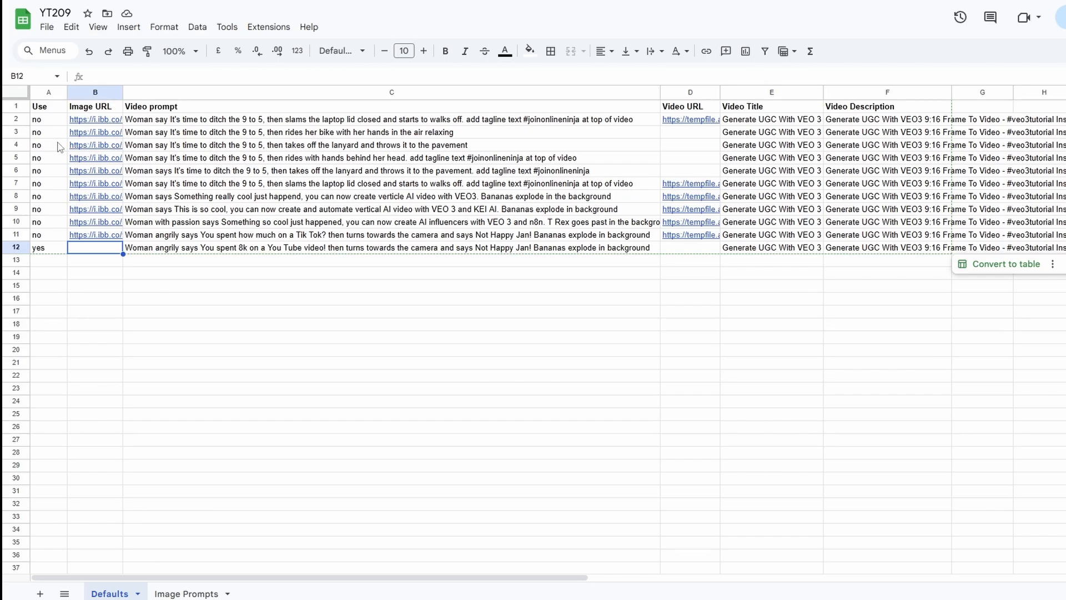
{"action": "mouse_move", "coordinate": [408, 170]}
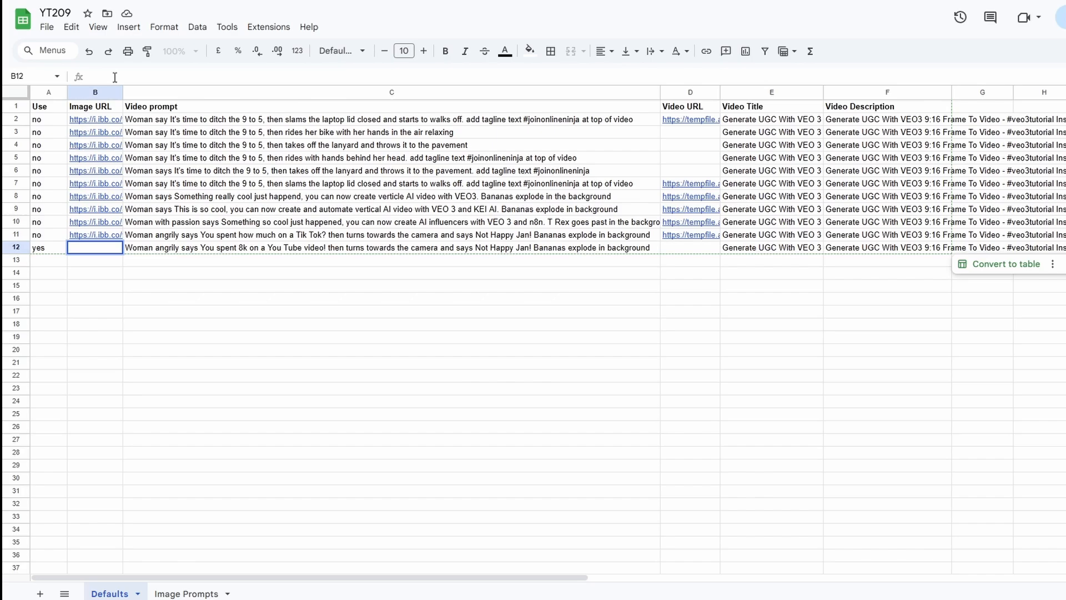
Paste the female-jan.png link into cell B12 and review row 12's prompt and empty Video URL.
{"action": "left_click", "coordinate": [95, 247]}
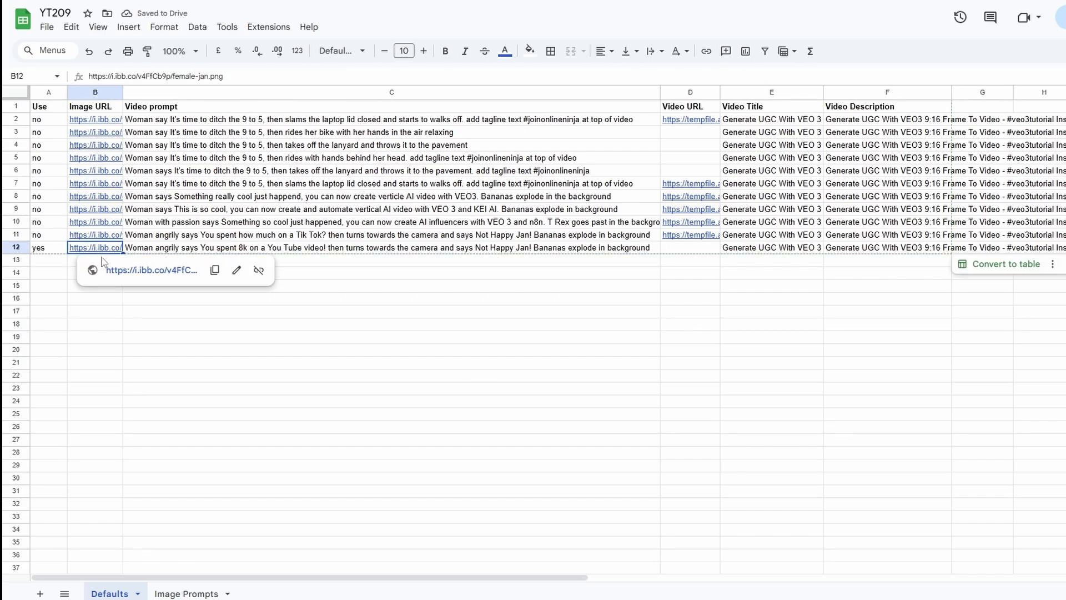
{"action": "left_click", "coordinate": [391, 258]}
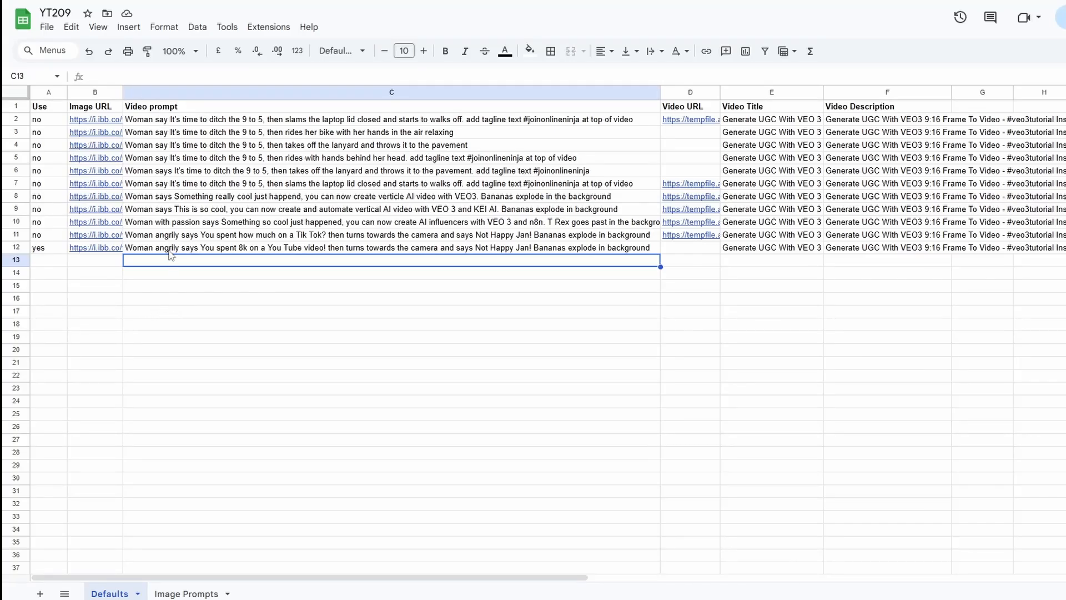
{"action": "left_click", "coordinate": [391, 246]}
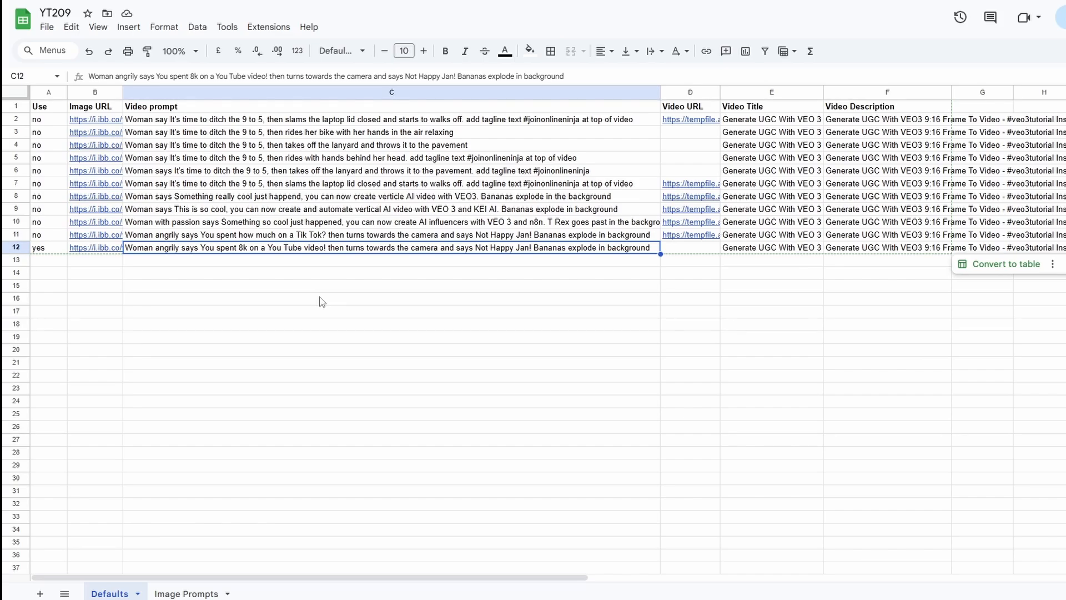
{"action": "left_click", "coordinate": [690, 248]}
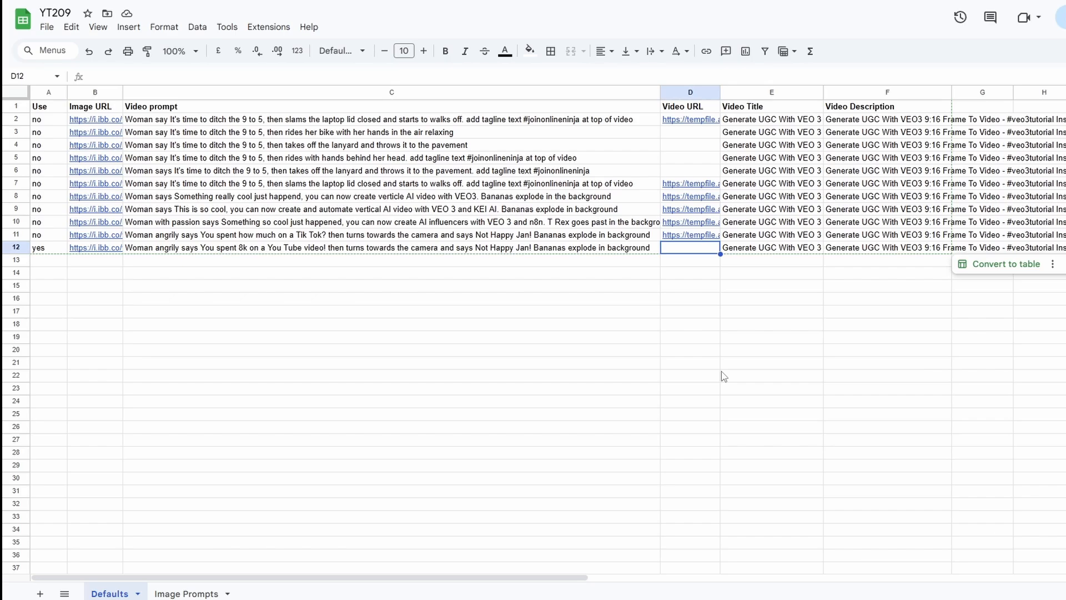
{"action": "mouse_move", "coordinate": [748, 323]}
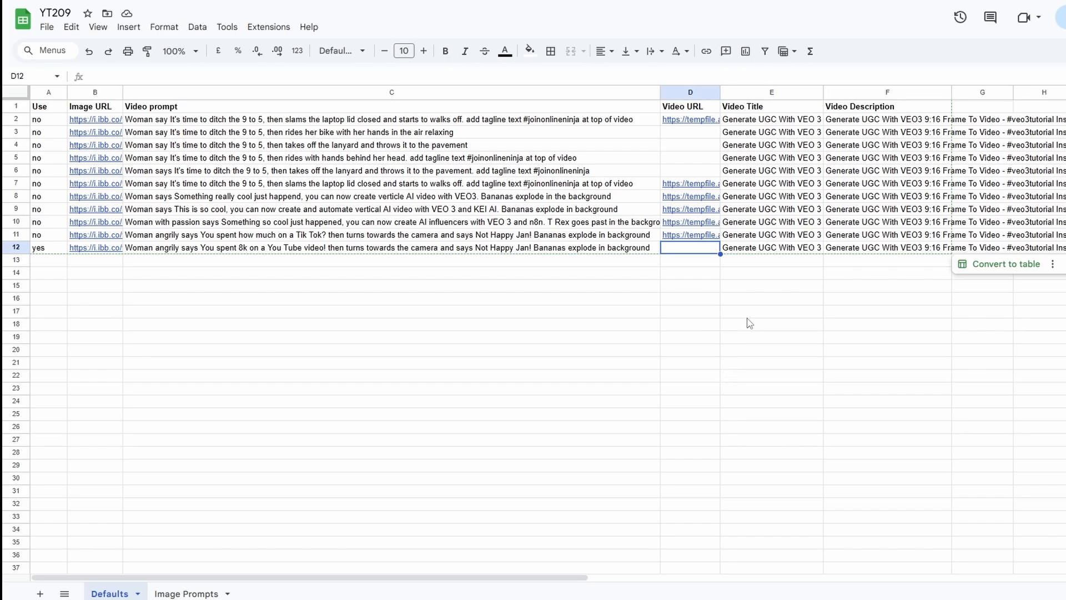
{"action": "left_click", "coordinate": [771, 248]}
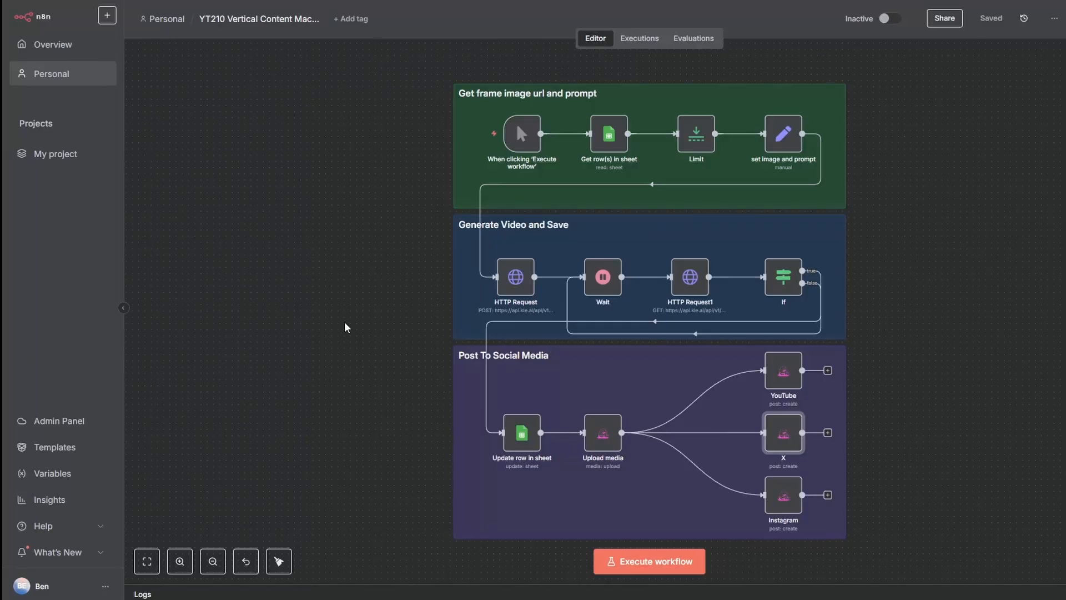
{"action": "mouse_move", "coordinate": [375, 318]}
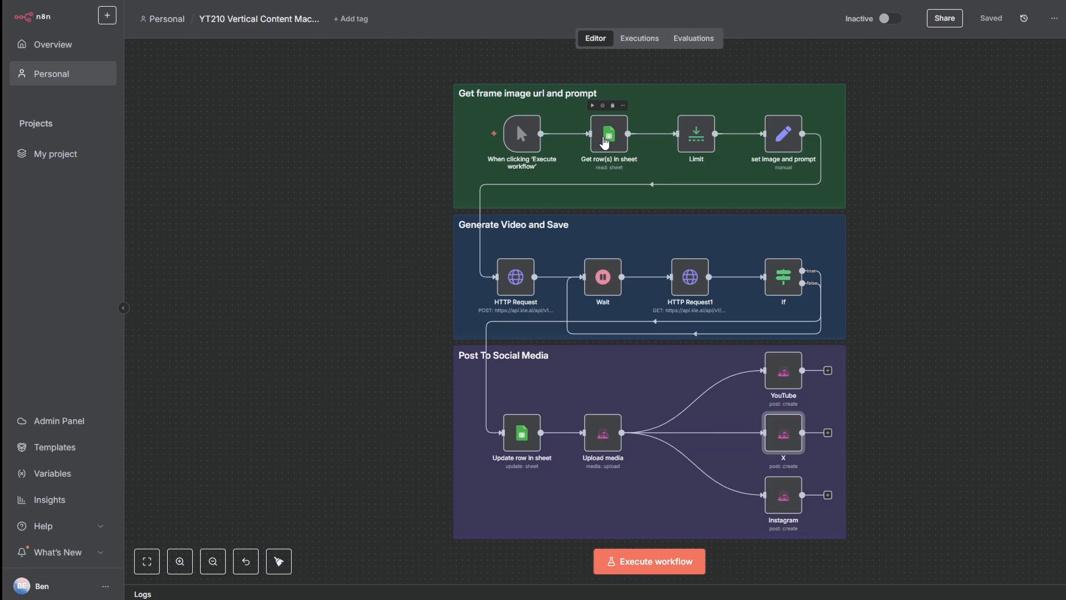
{"action": "mouse_move", "coordinate": [392, 283]}
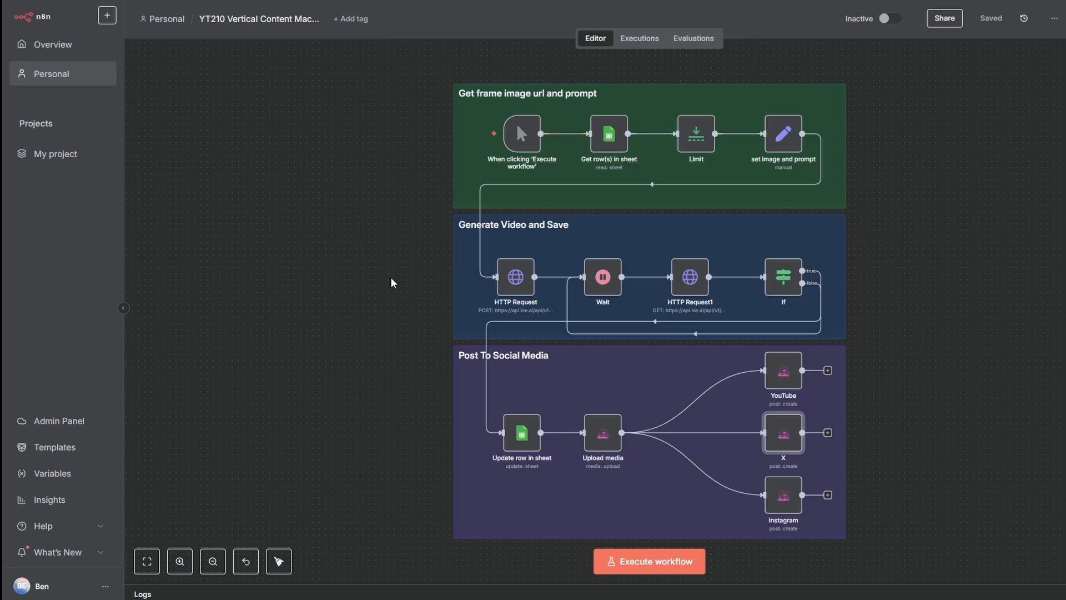
{"action": "mouse_move", "coordinate": [514, 279]}
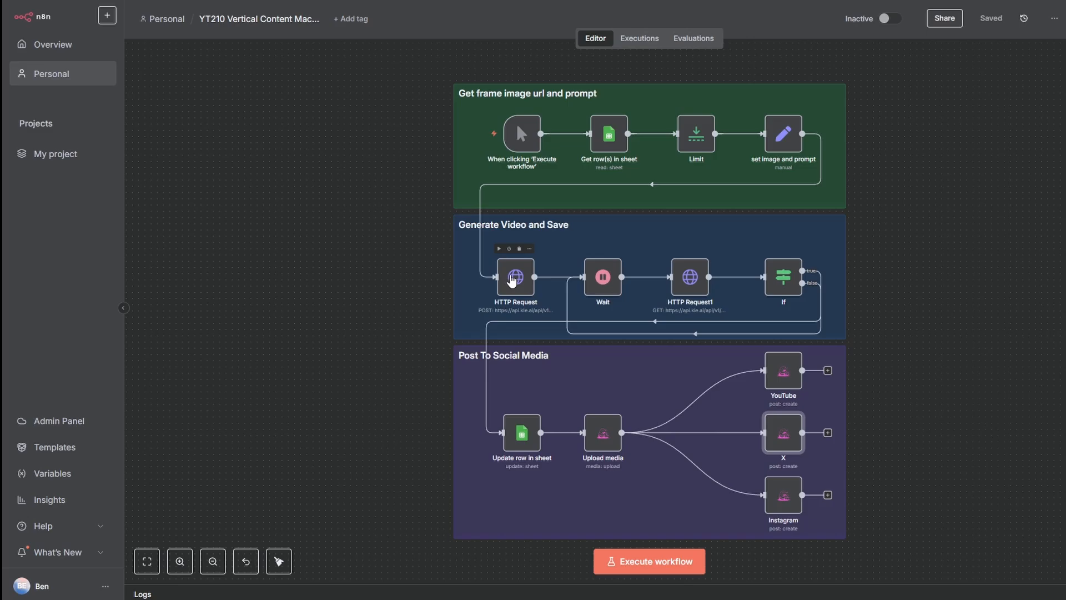
{"action": "mouse_move", "coordinate": [519, 284]}
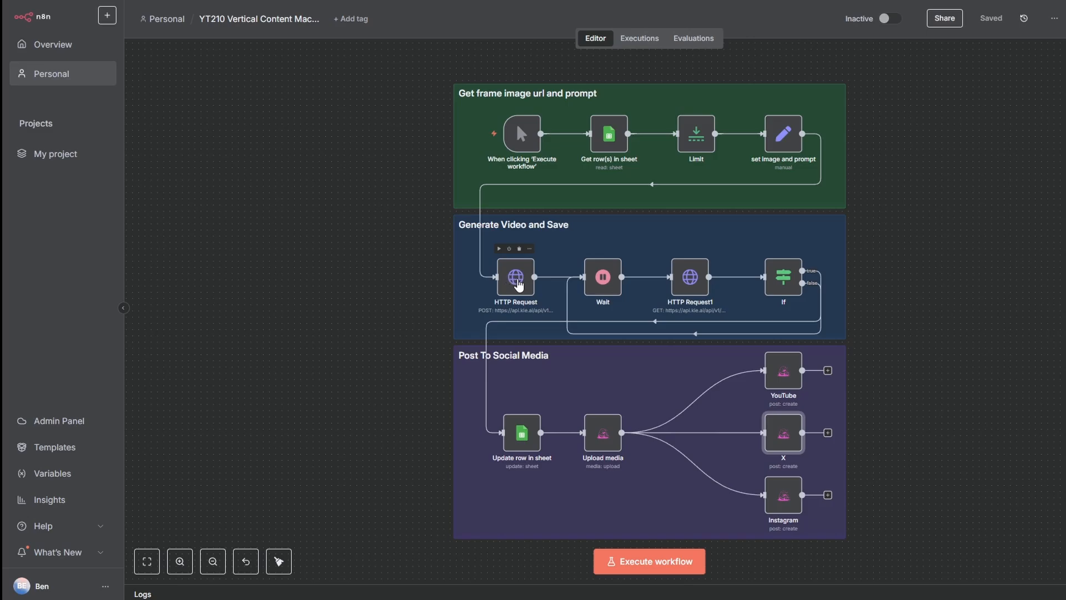
{"action": "mouse_move", "coordinate": [332, 147]}
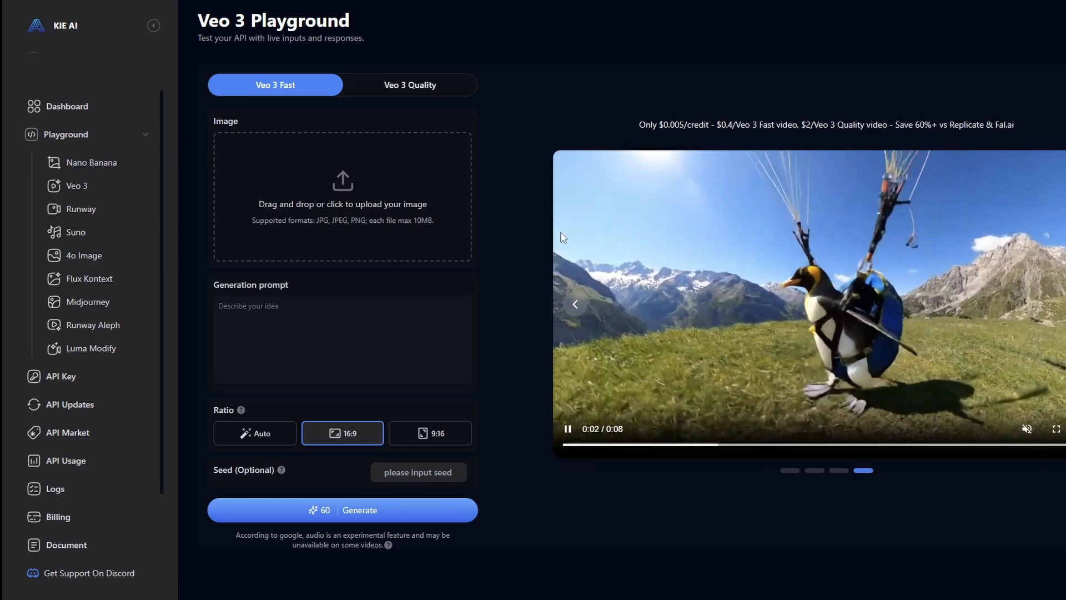
{"action": "mouse_move", "coordinate": [91, 162]}
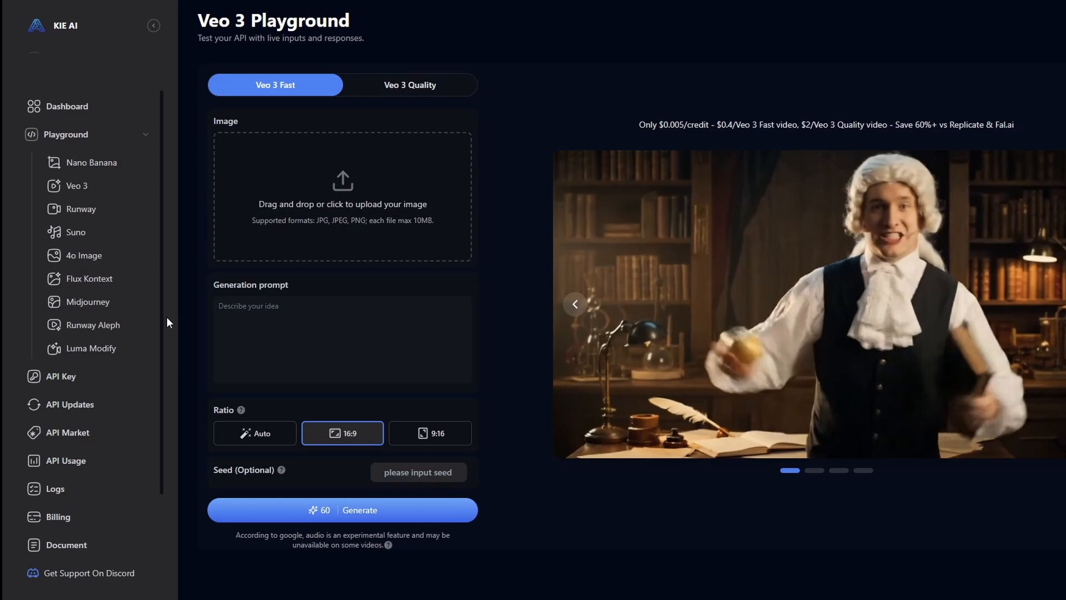
{"action": "mouse_move", "coordinate": [60, 377]}
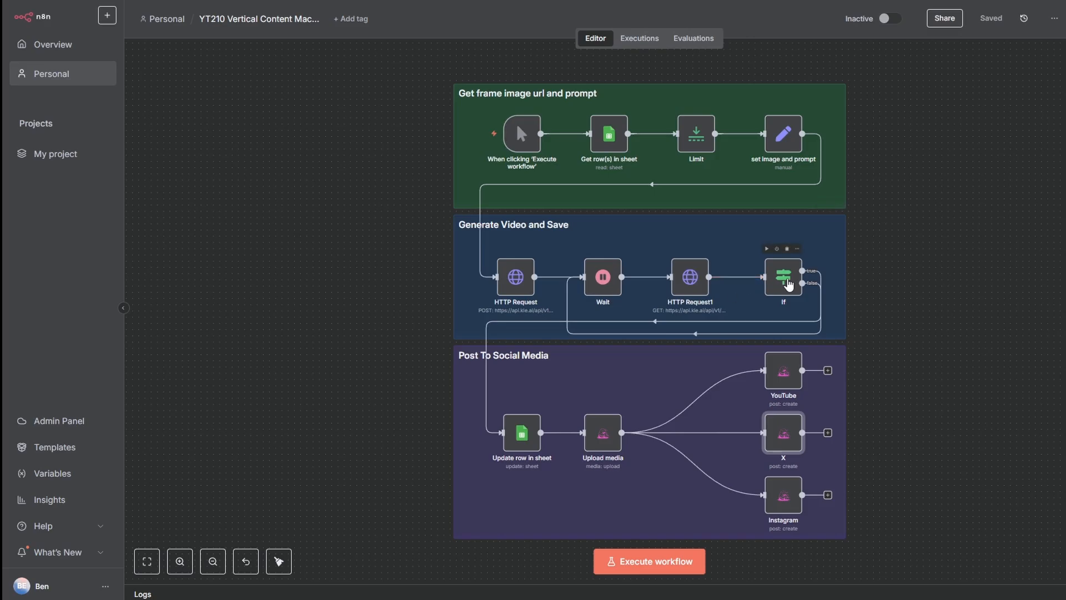
{"action": "mouse_move", "coordinate": [522, 436]}
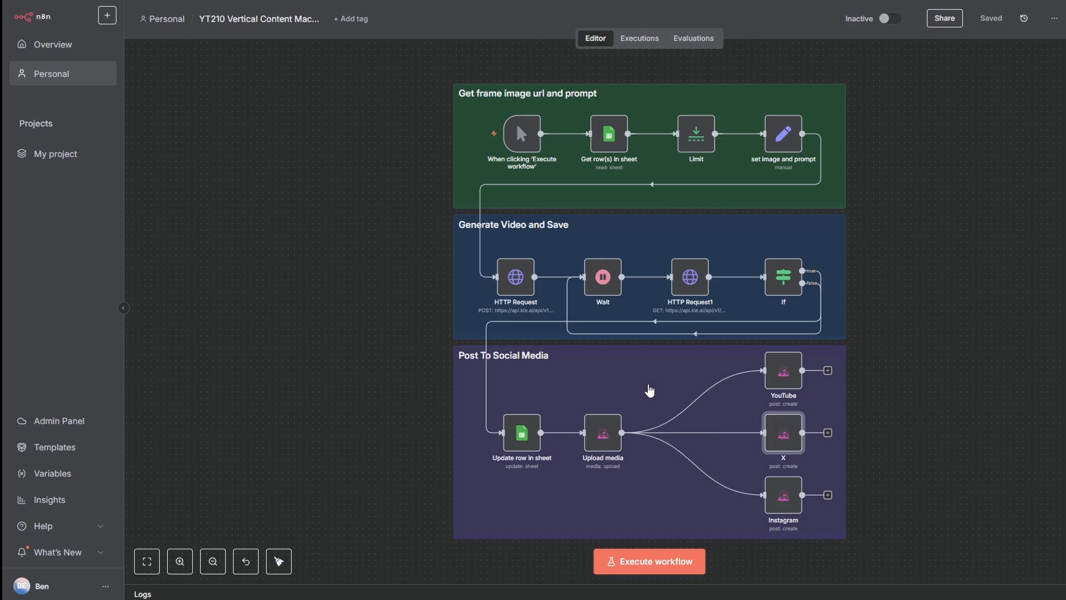
{"action": "mouse_move", "coordinate": [650, 390]}
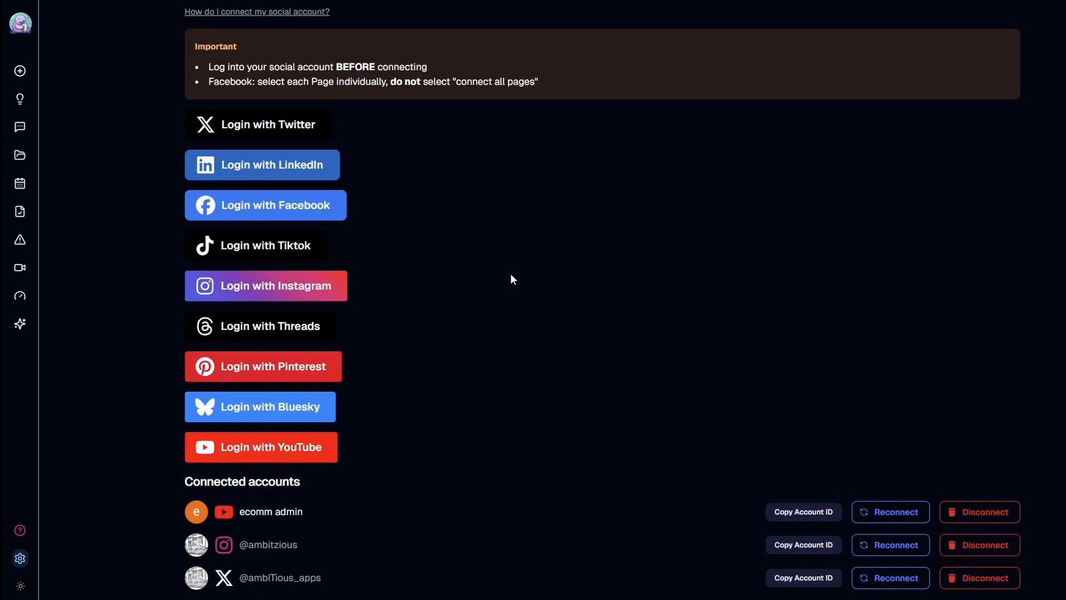
{"action": "mouse_move", "coordinate": [448, 468]}
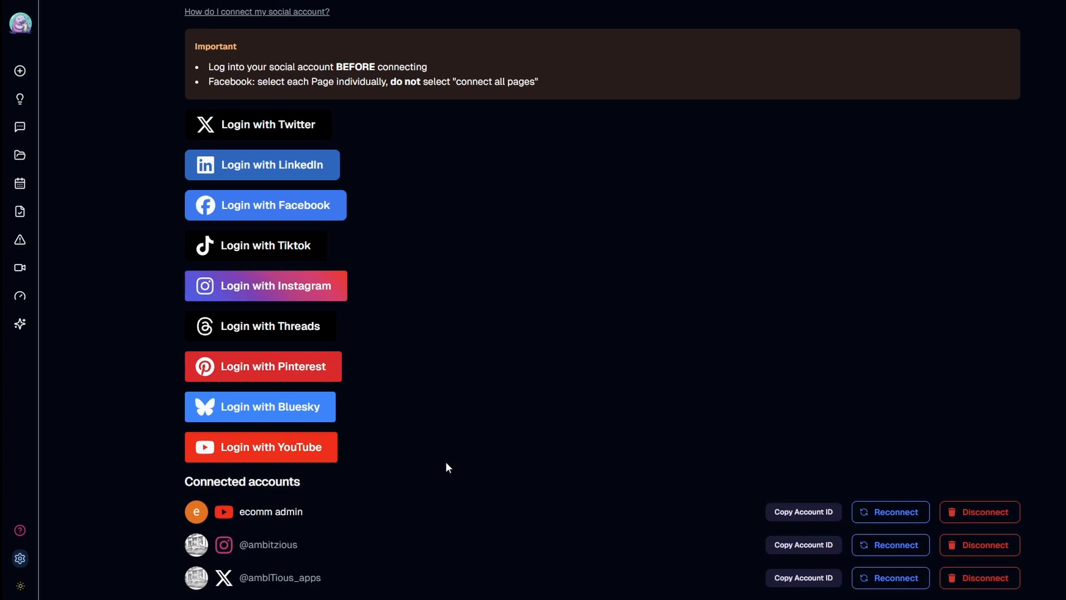
{"action": "mouse_move", "coordinate": [454, 468]}
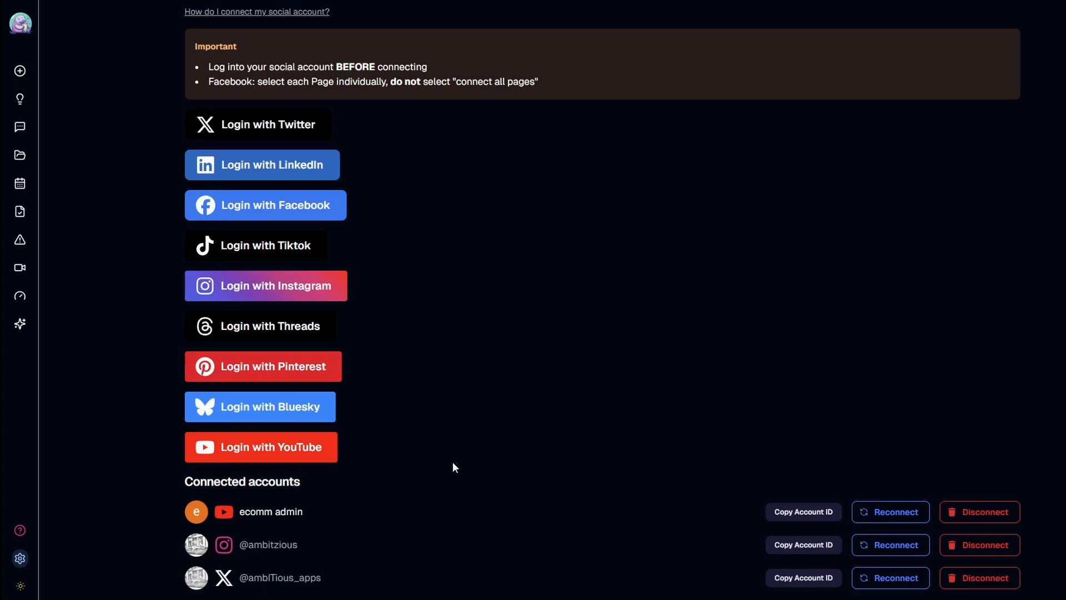
{"action": "mouse_move", "coordinate": [509, 432]}
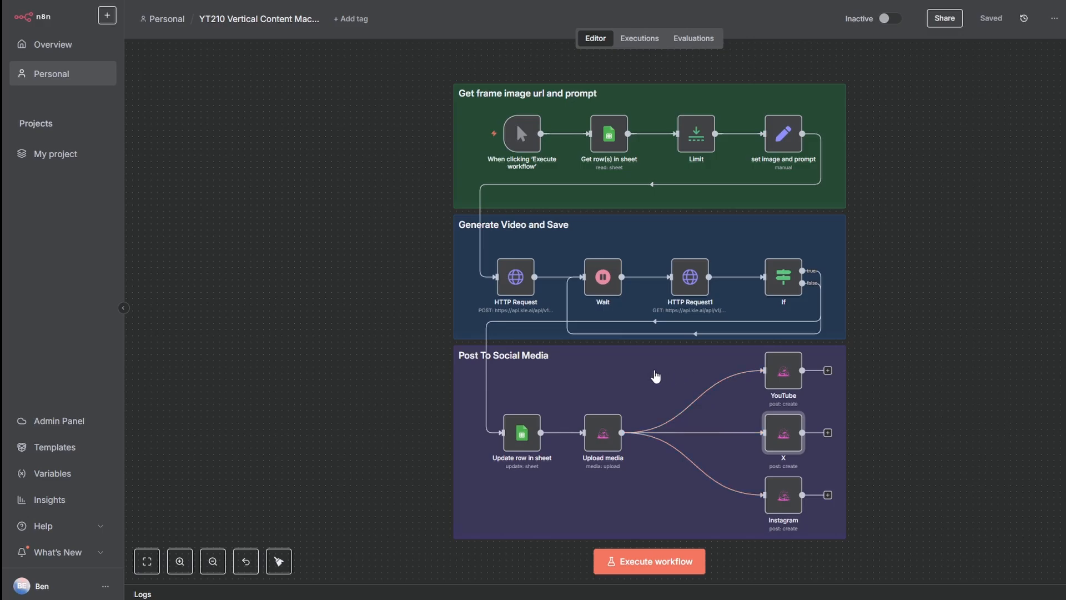
{"action": "mouse_move", "coordinate": [649, 383]}
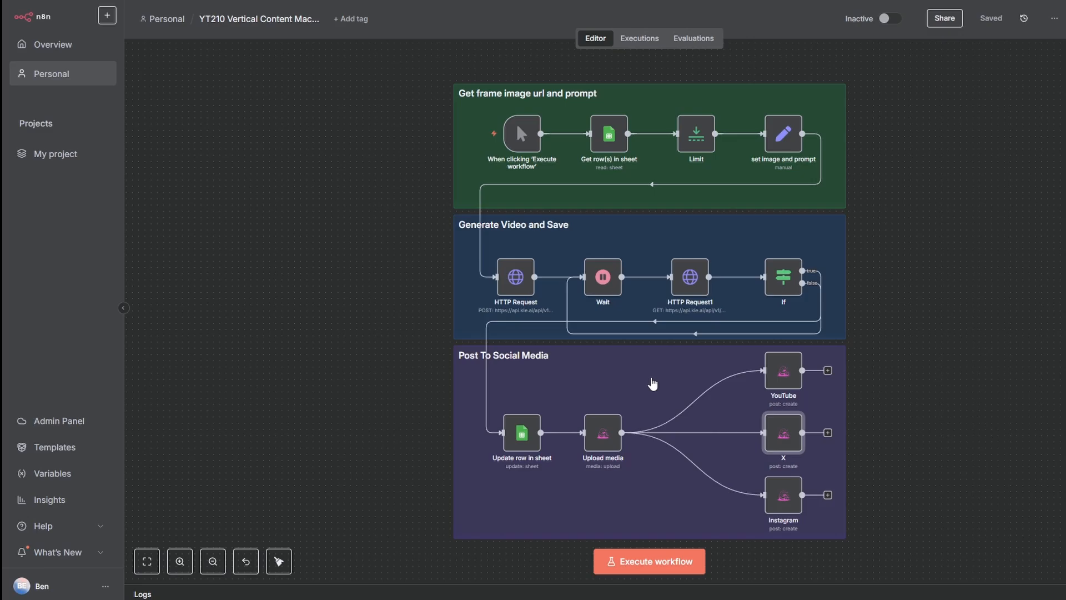
{"action": "mouse_move", "coordinate": [390, 204]}
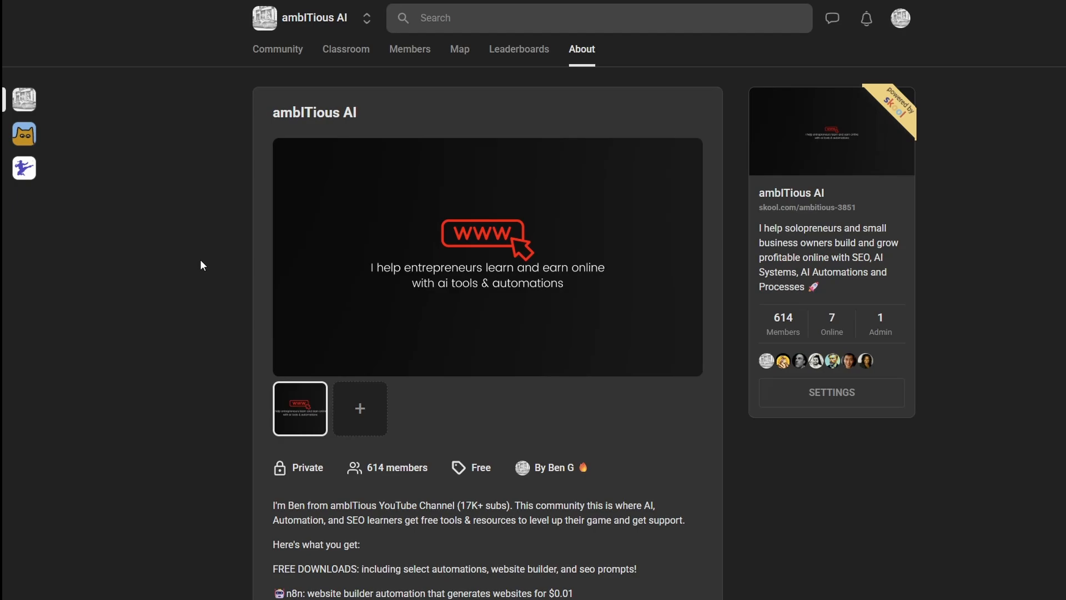
{"action": "mouse_move", "coordinate": [236, 157]}
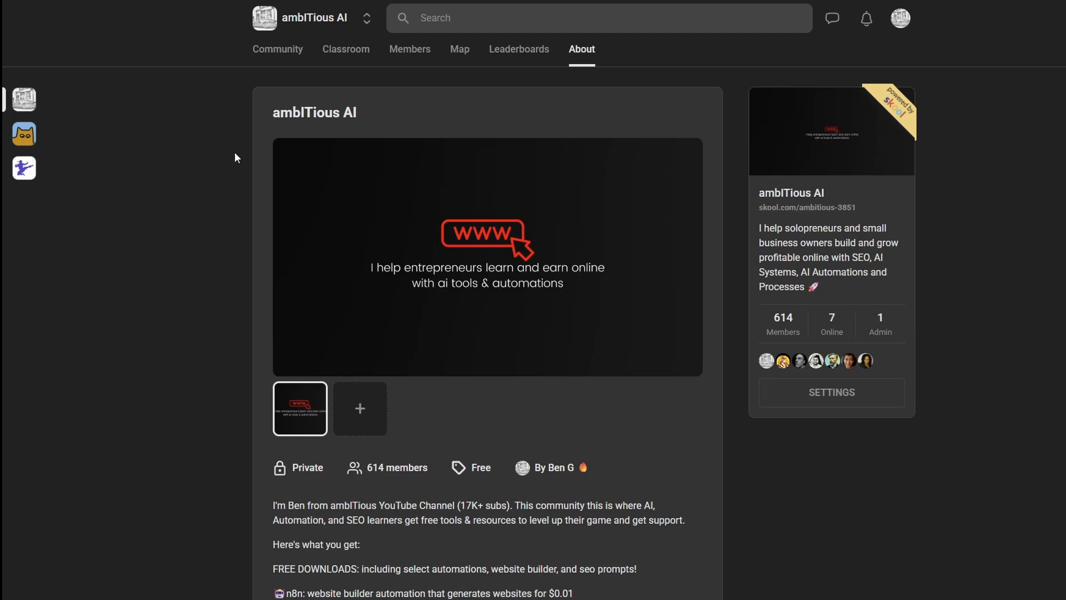
{"action": "mouse_move", "coordinate": [278, 49]}
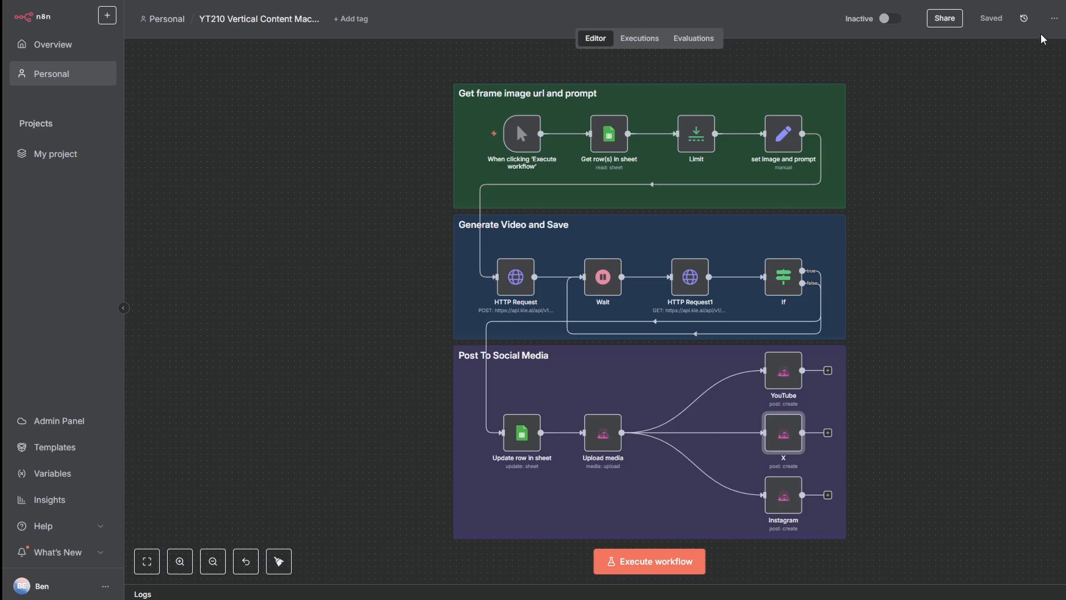
{"action": "left_click", "coordinate": [1055, 19]}
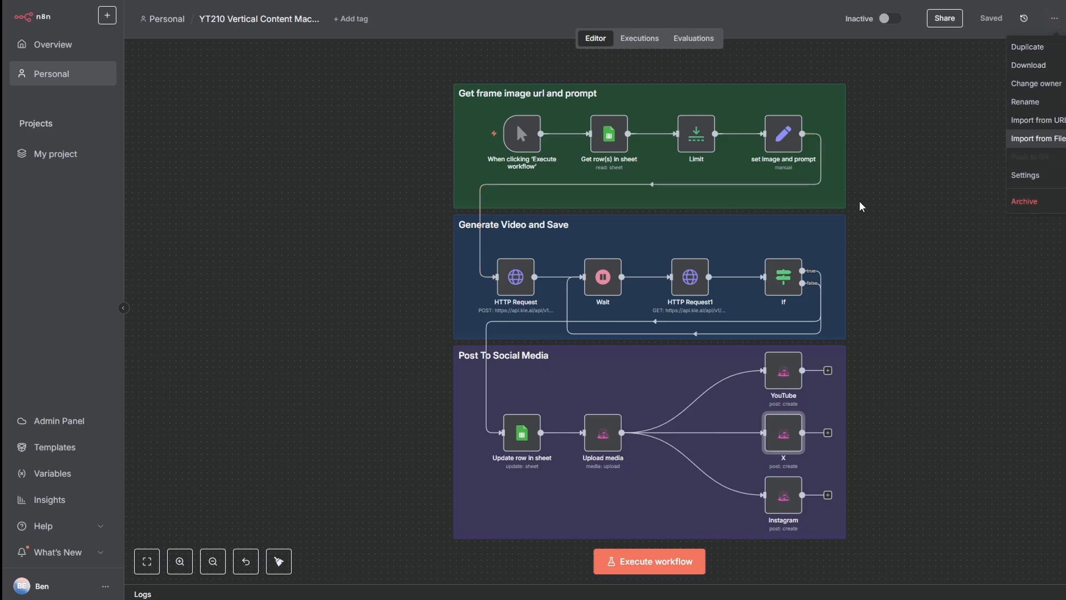
{"action": "mouse_move", "coordinate": [883, 215]}
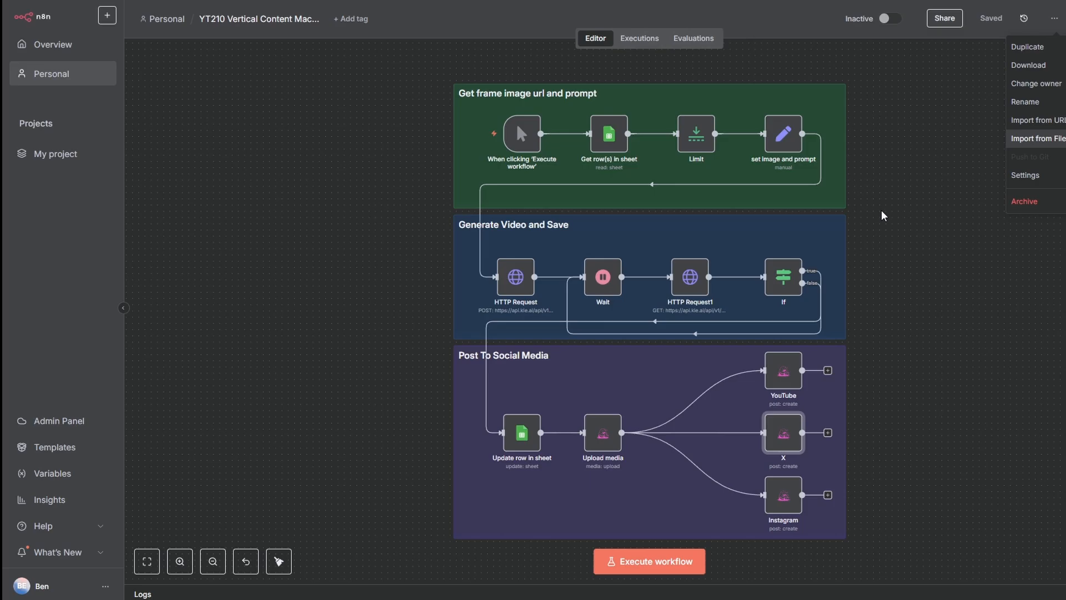
{"action": "left_click", "coordinate": [395, 373]}
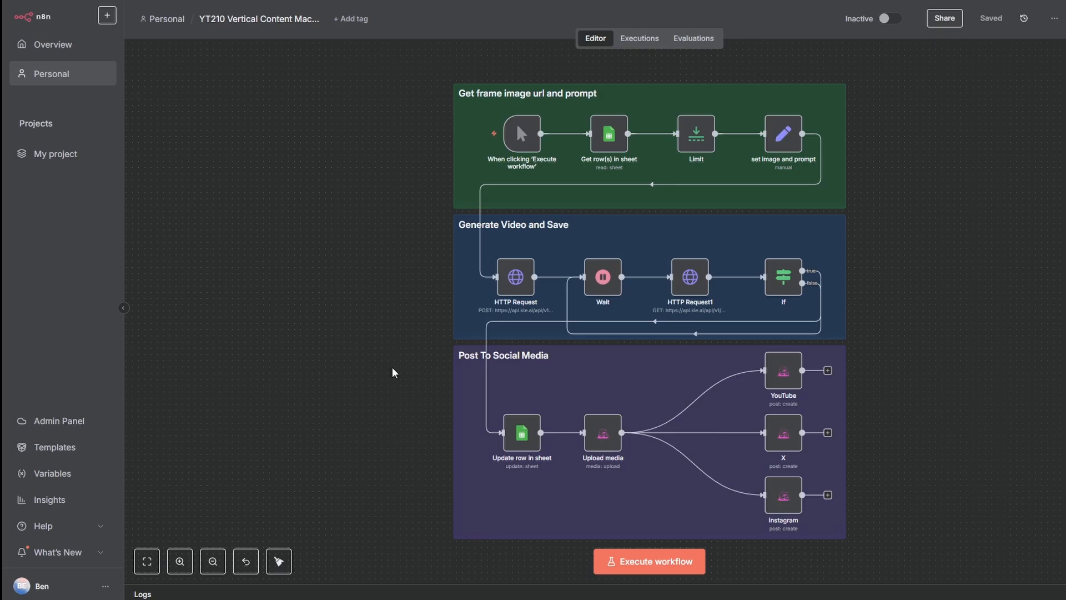
{"action": "mouse_move", "coordinate": [435, 371]}
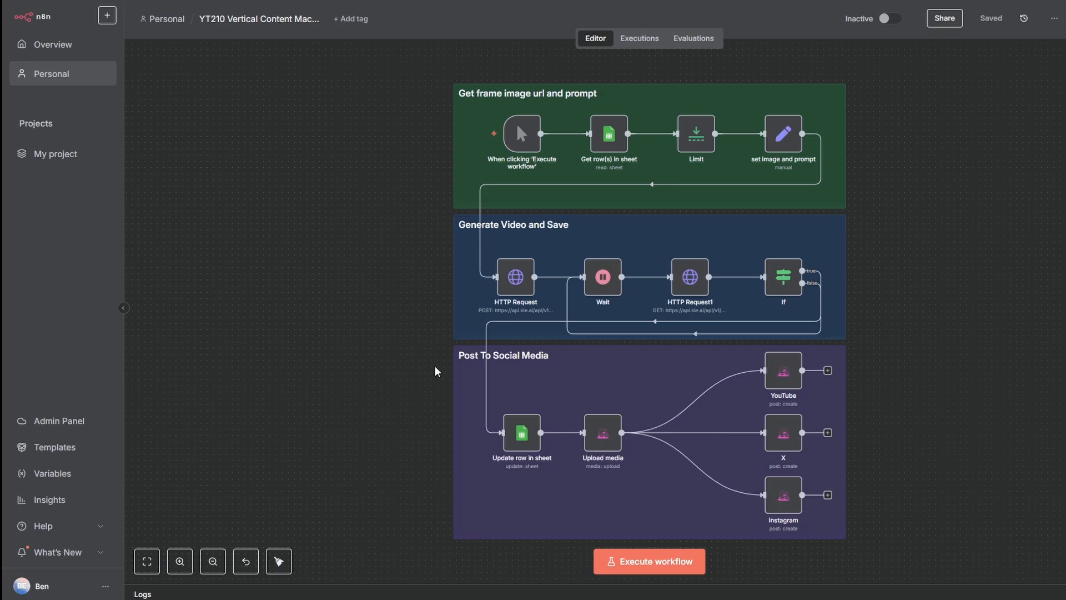
{"action": "mouse_move", "coordinate": [469, 361]}
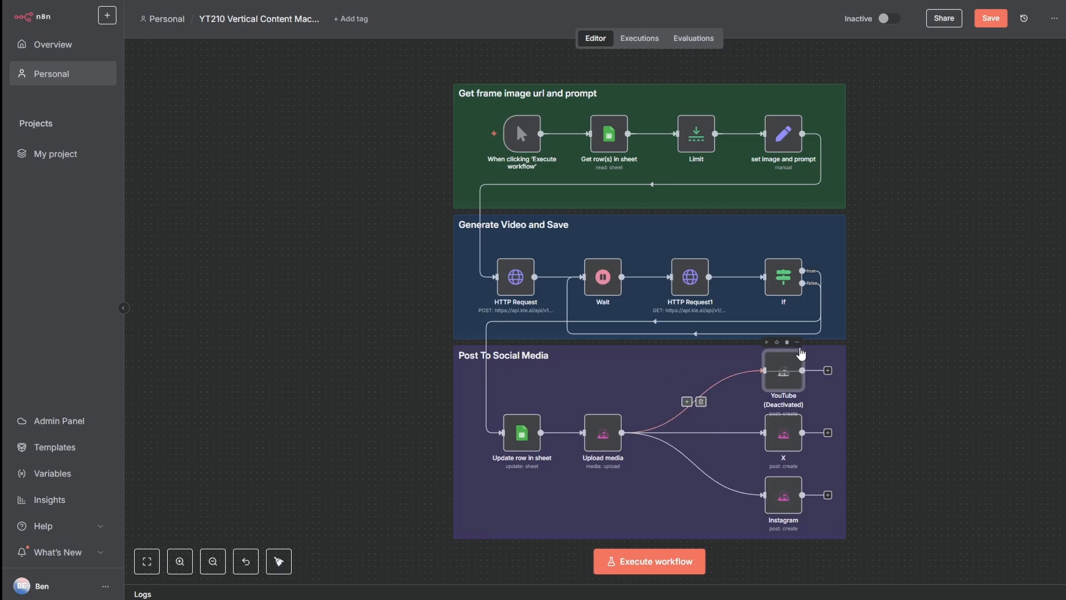
Toggle the YouTube posting node off so only X and Instagram remain active.
{"action": "left_click", "coordinate": [777, 342]}
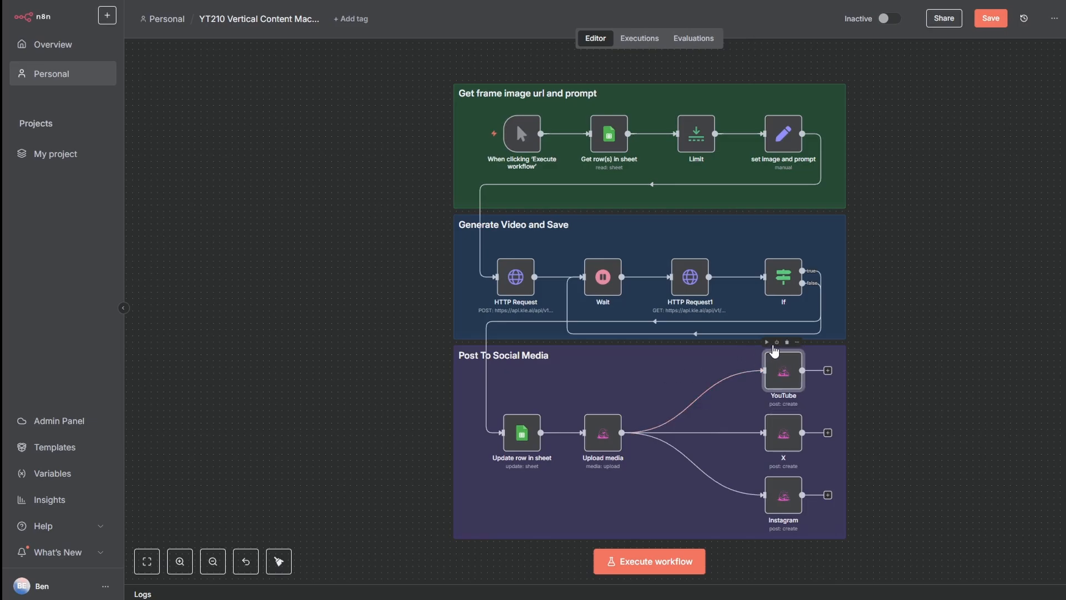
{"action": "left_click", "coordinate": [776, 342]}
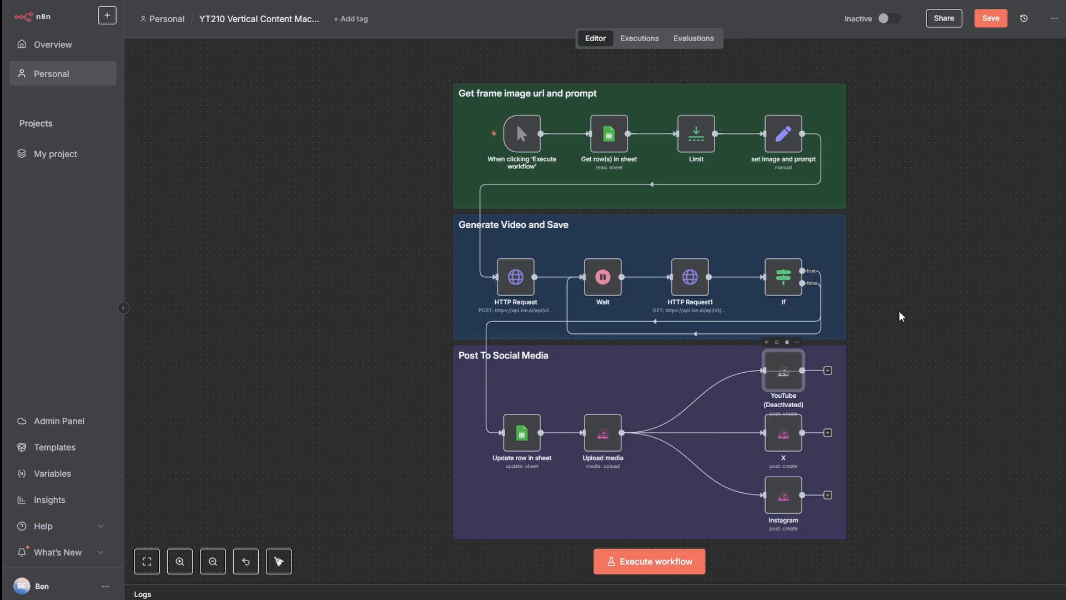
{"action": "mouse_move", "coordinate": [905, 444]}
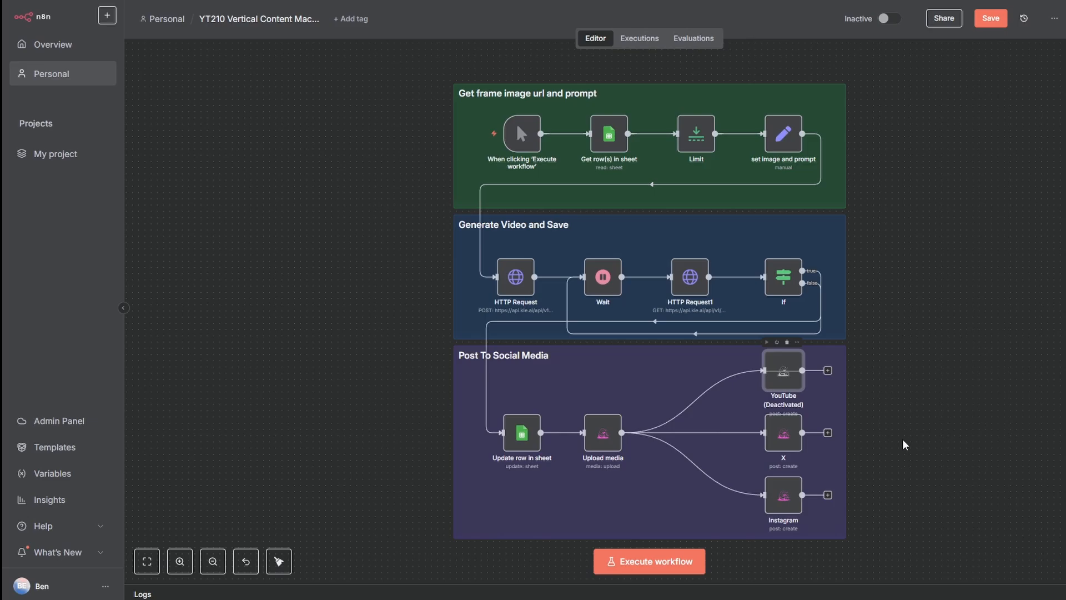
{"action": "mouse_move", "coordinate": [909, 422]}
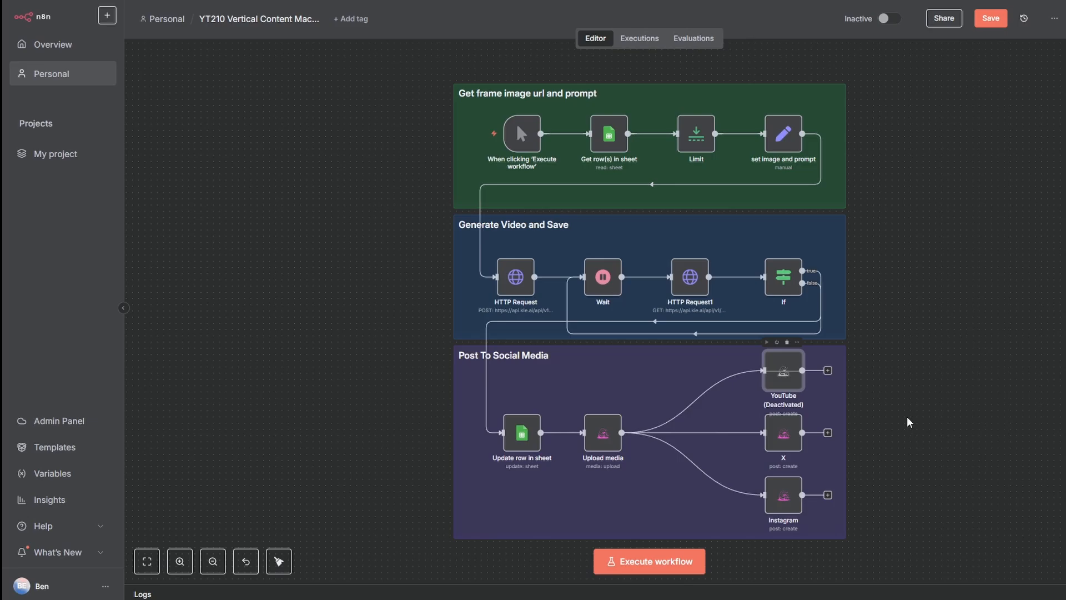
{"action": "mouse_move", "coordinate": [931, 406]}
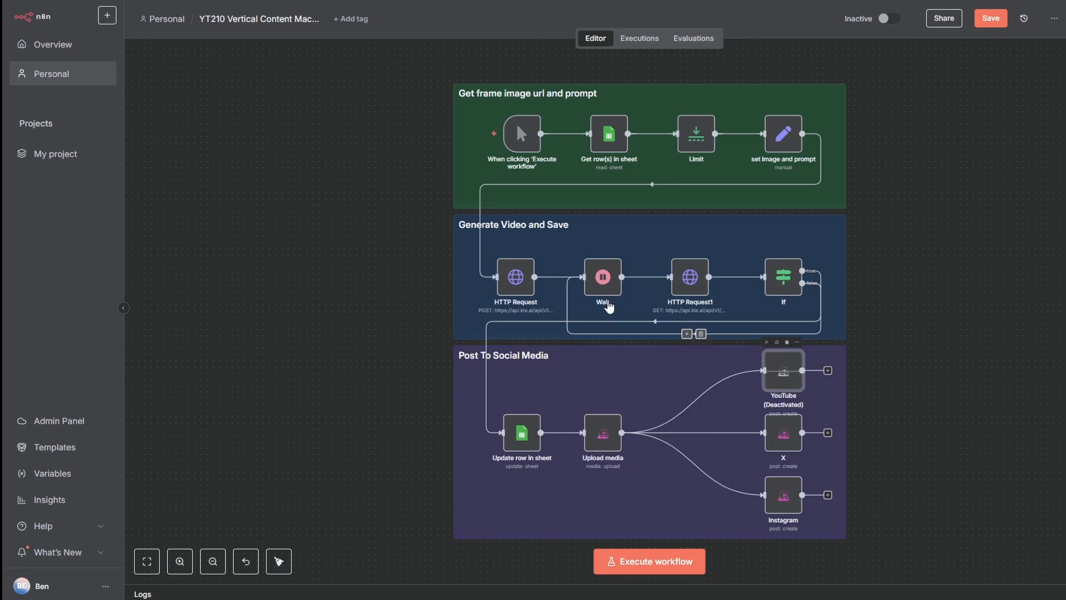
{"action": "mouse_move", "coordinate": [931, 282]}
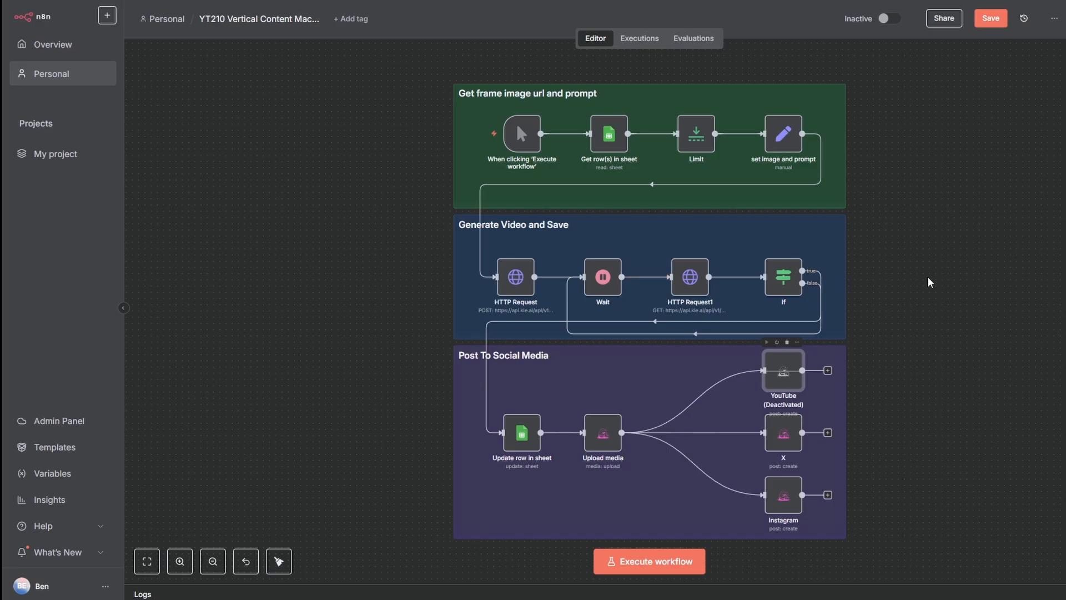
{"action": "mouse_move", "coordinate": [648, 561]}
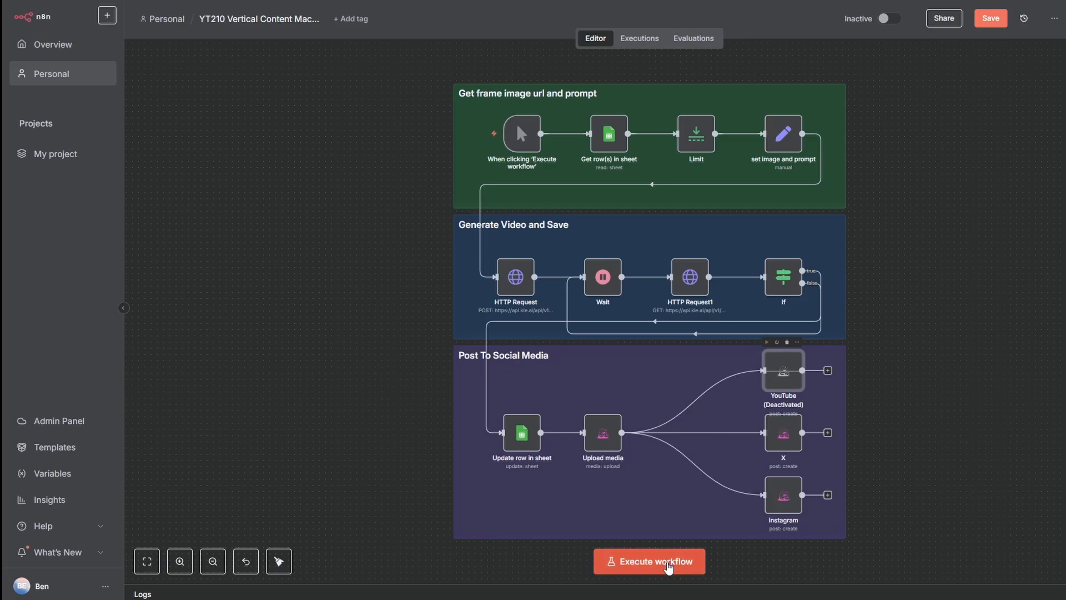
Execute the whole workflow with YouTube posting deactivated.
{"action": "left_click", "coordinate": [647, 561]}
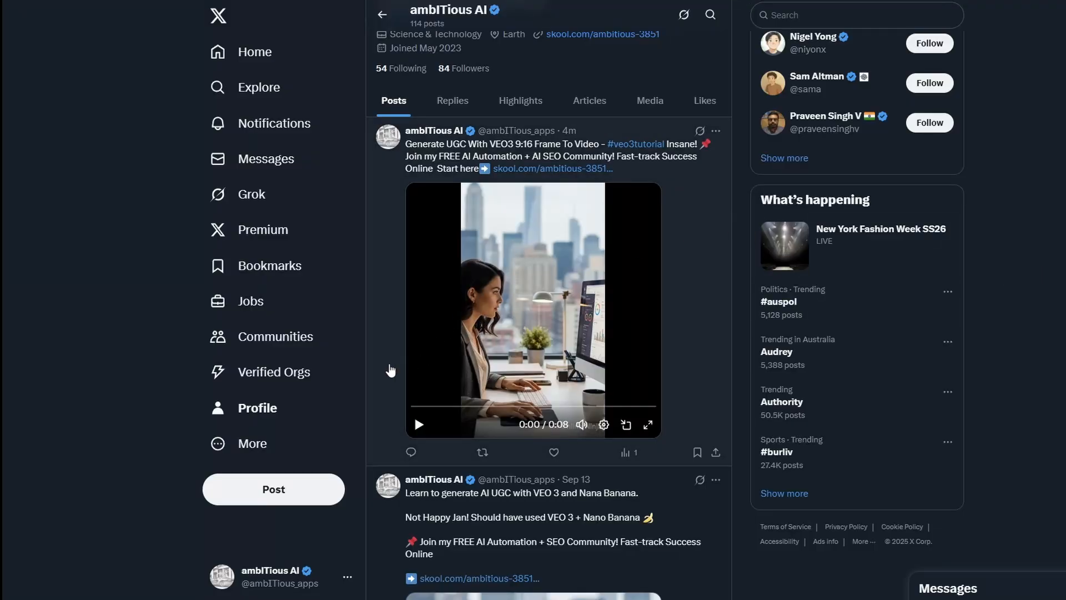
Play the newly posted VEO3 office-woman video on the X profile.
{"action": "left_click", "coordinate": [419, 424]}
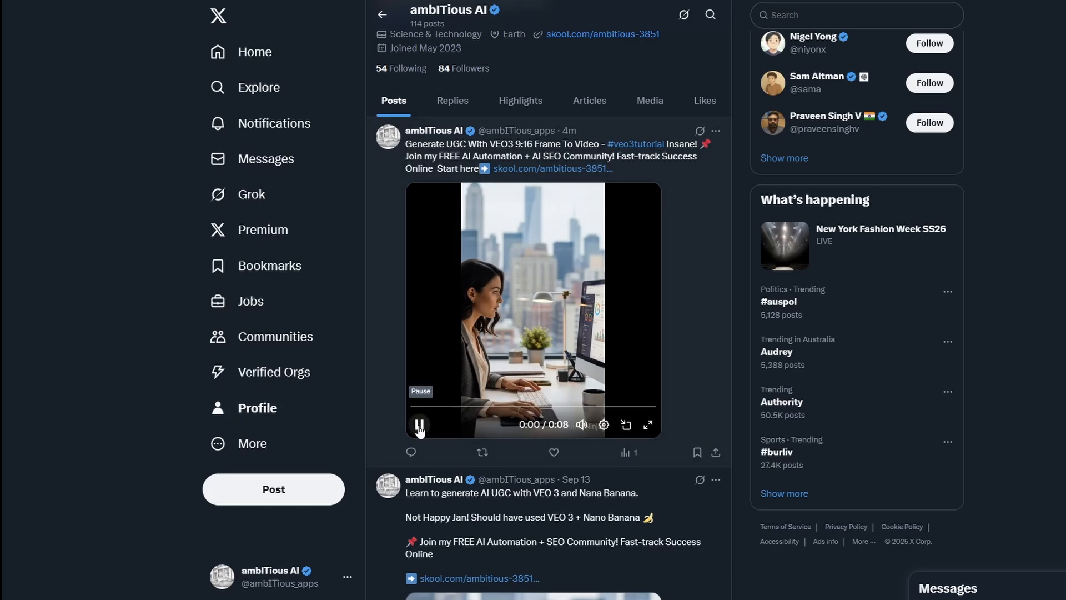
{"action": "left_click", "coordinate": [417, 425]}
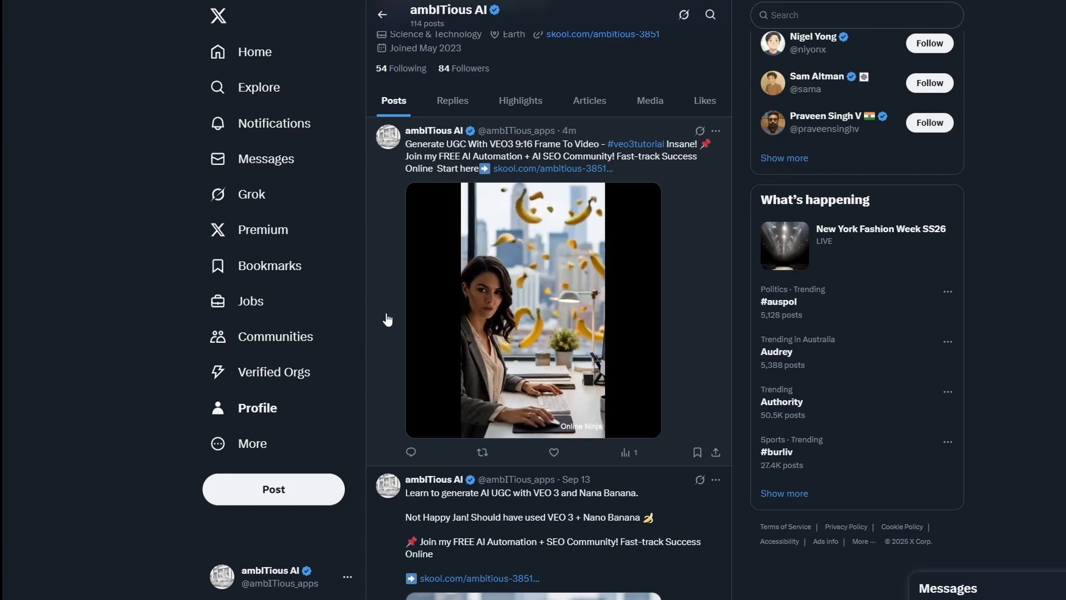
{"action": "left_click", "coordinate": [532, 310]}
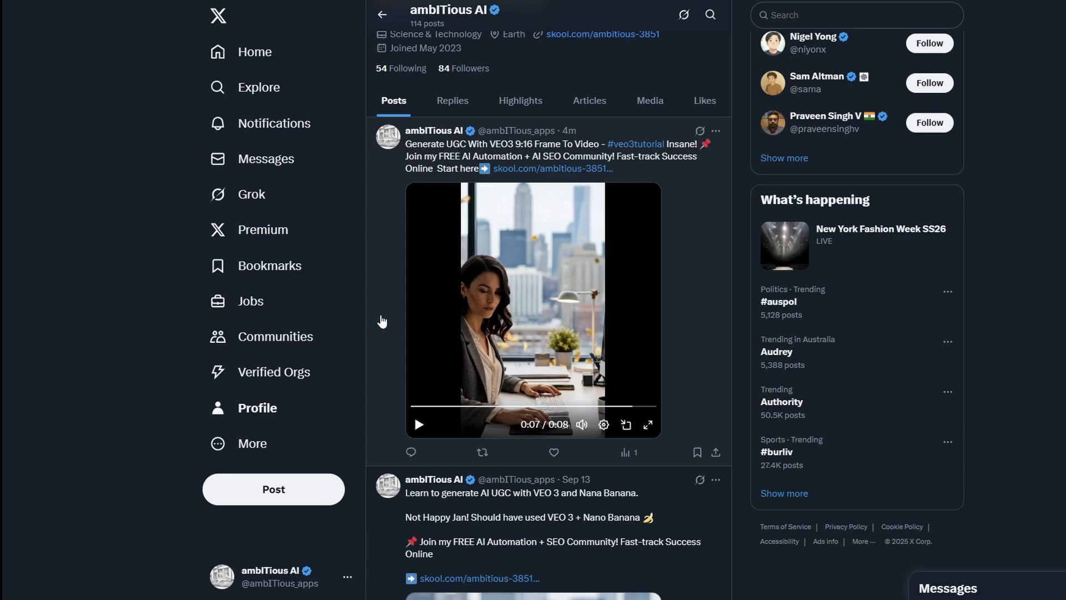
{"action": "mouse_move", "coordinate": [418, 315]}
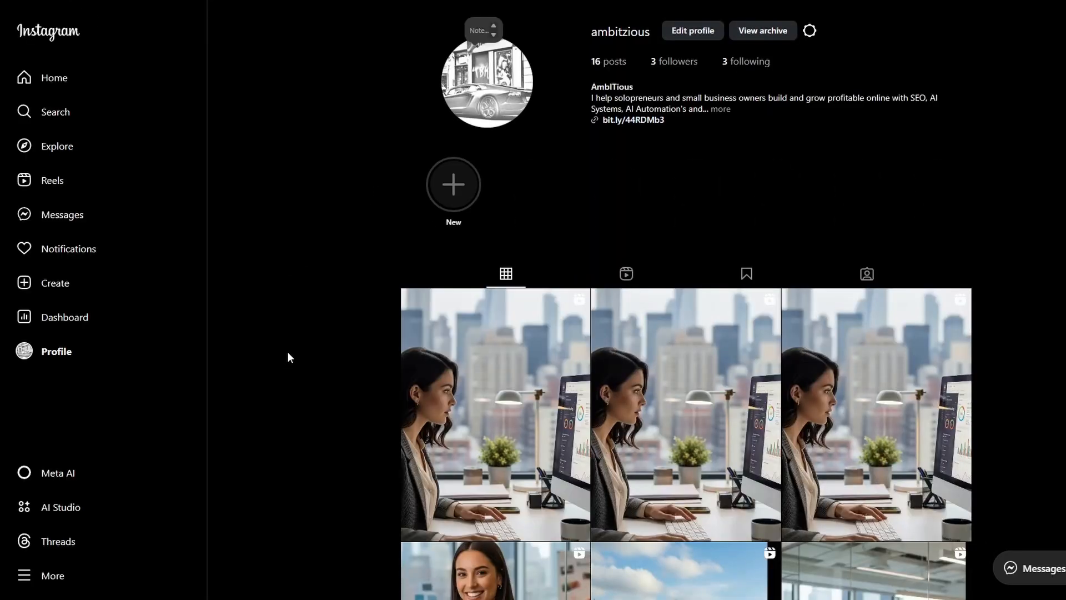
View the newest VEO3 reel on the Instagram profile with its caption and Skool link.
{"action": "left_click", "coordinate": [496, 413]}
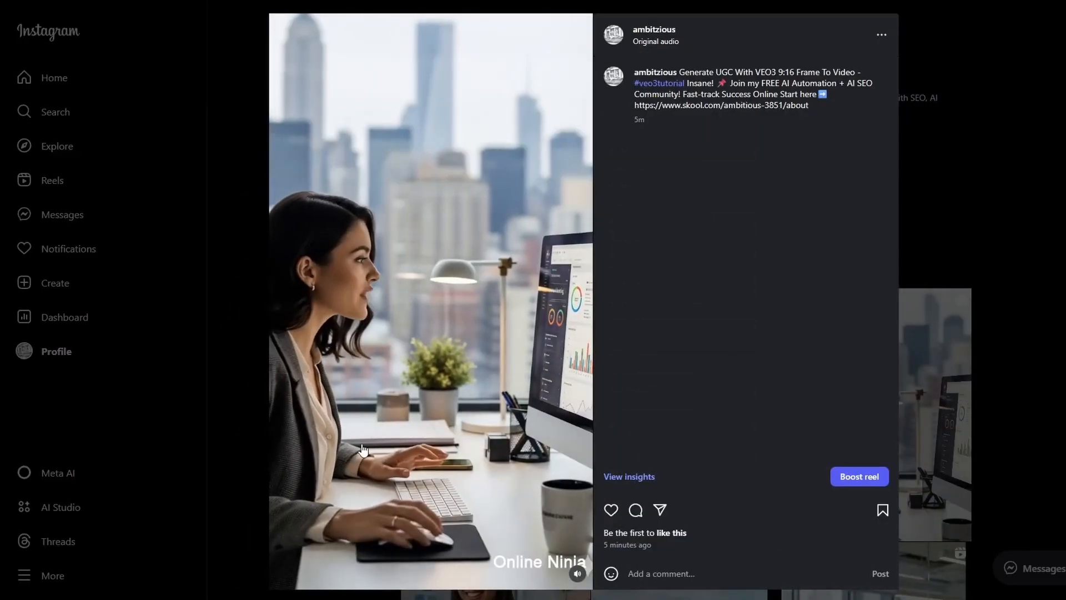